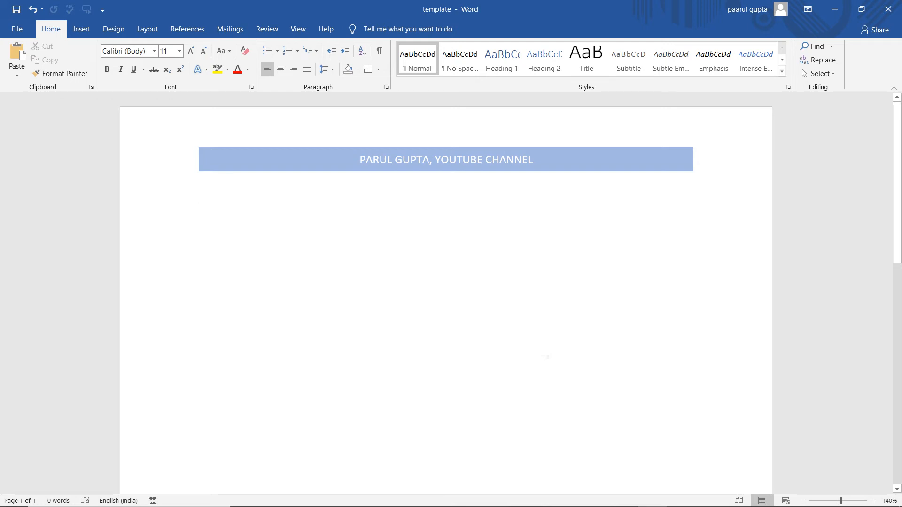
# Activate the 'PARUL GUPTA, YOUTUBE CHANNEL' banner header for editing.
pyautogui.click(198, 193)
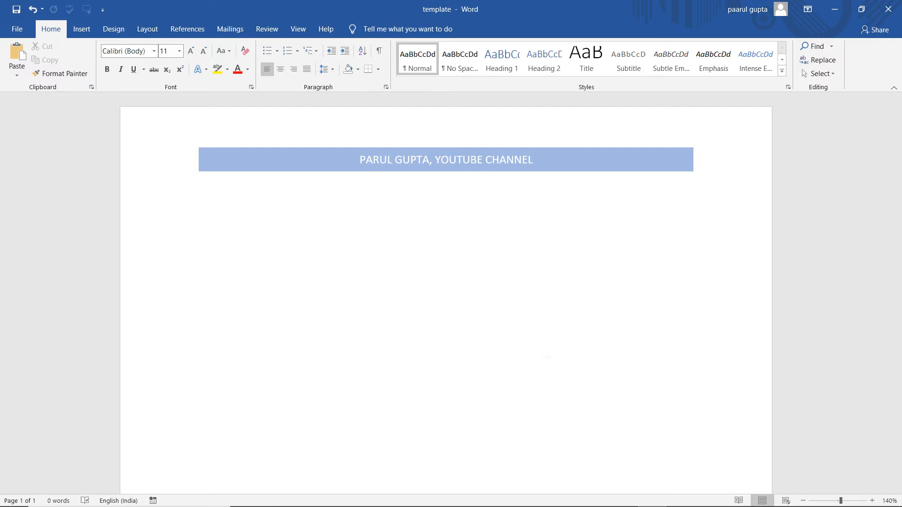
pyautogui.click(199, 195)
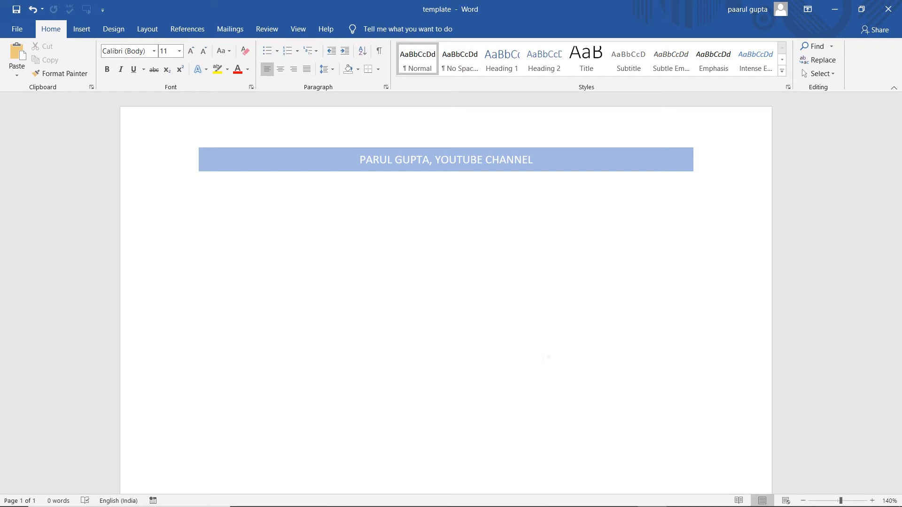
pyautogui.click(198, 194)
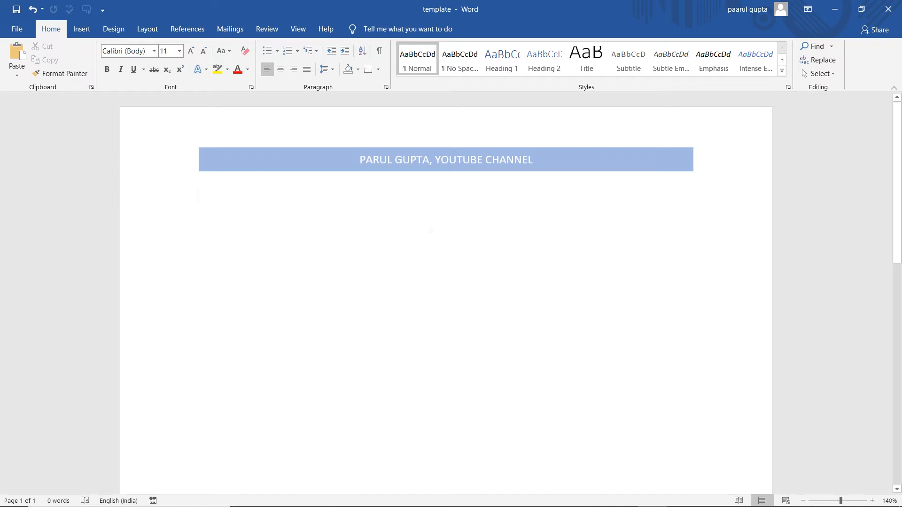
pyautogui.moveTo(394, 181)
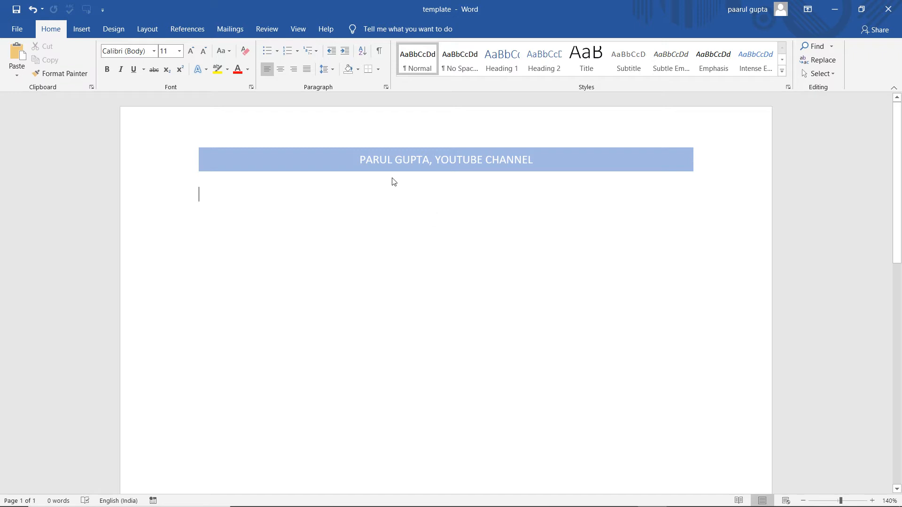
pyautogui.moveTo(485, 168)
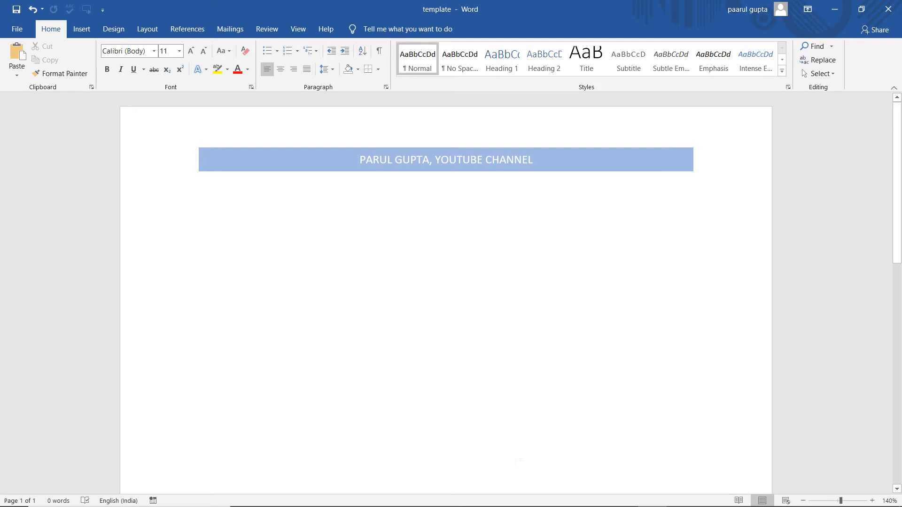
pyautogui.click(199, 194)
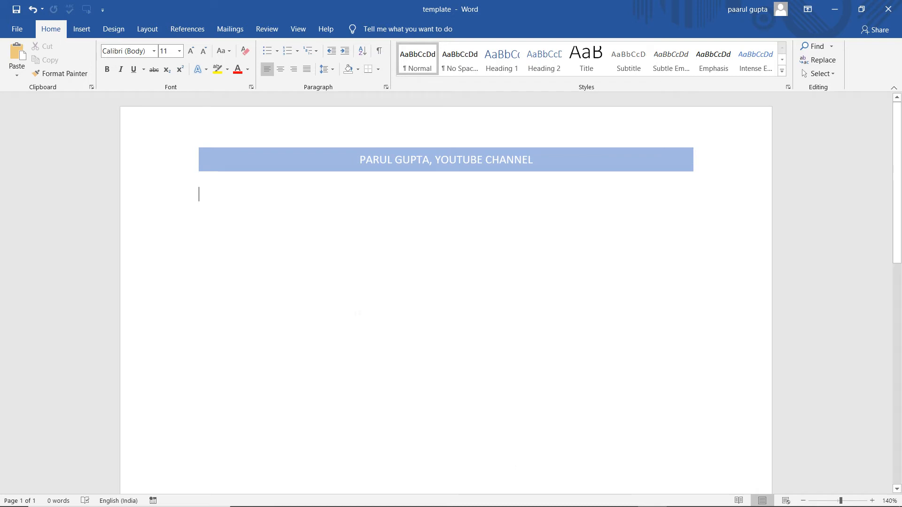
pyautogui.moveTo(487, 178)
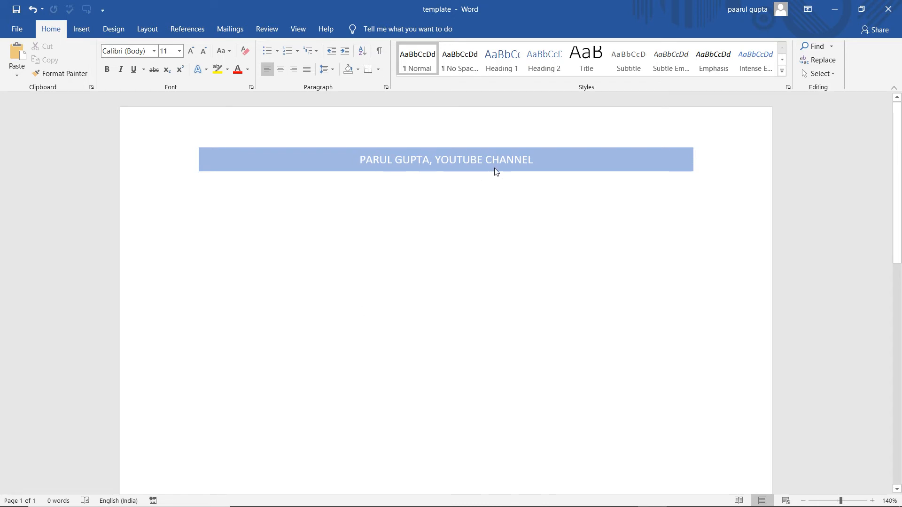
pyautogui.moveTo(339, 174)
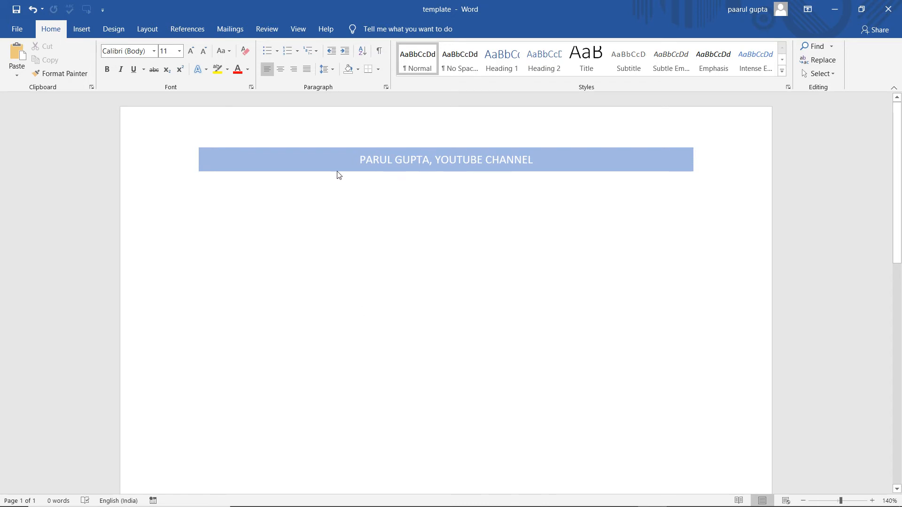
pyautogui.moveTo(319, 154)
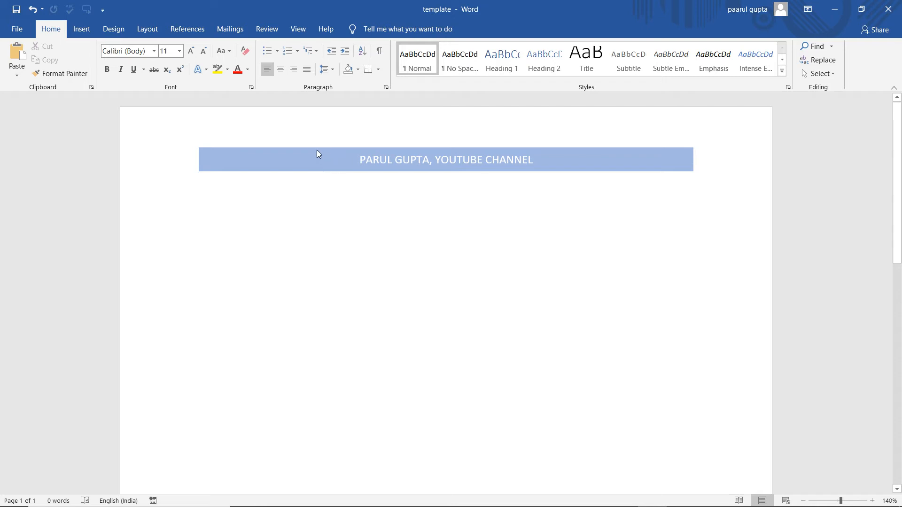
pyautogui.moveTo(313, 147)
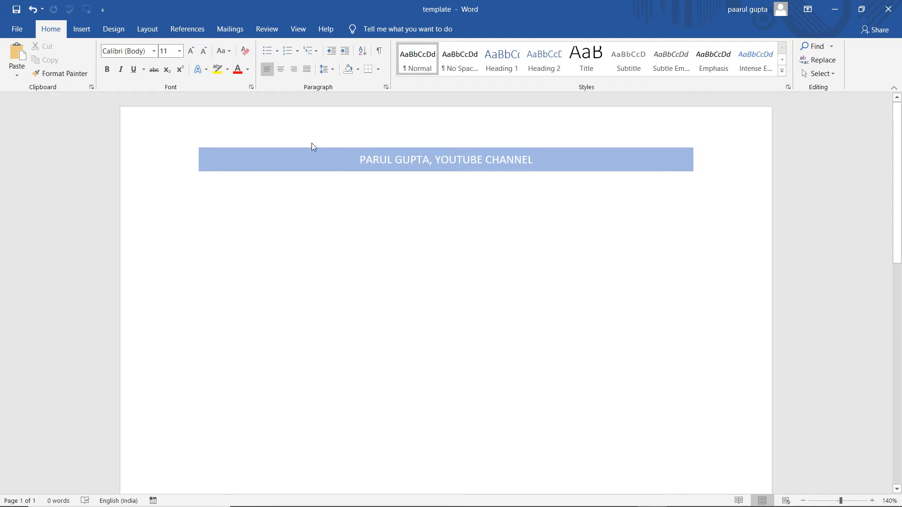
pyautogui.click(199, 194)
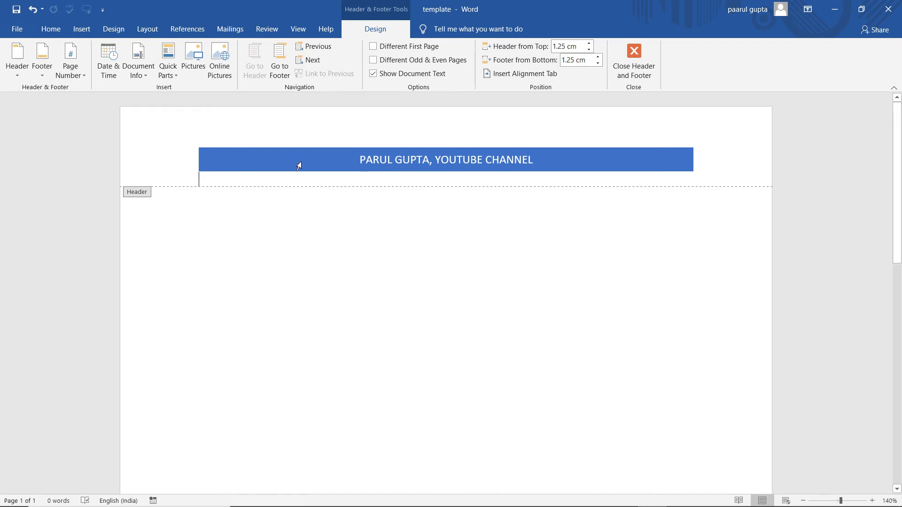
# Browse the built-in header designs gallery and dismiss it without applying any.
pyautogui.click(80, 29)
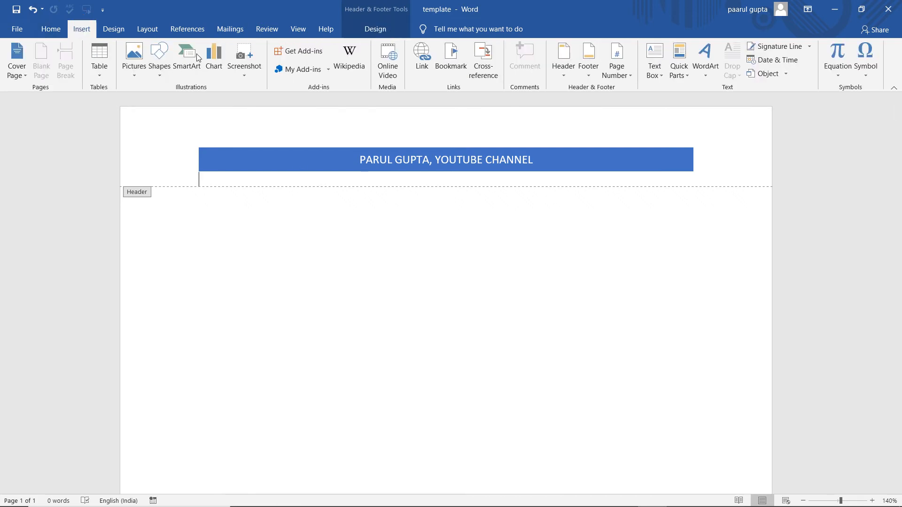
pyautogui.moveTo(563, 57)
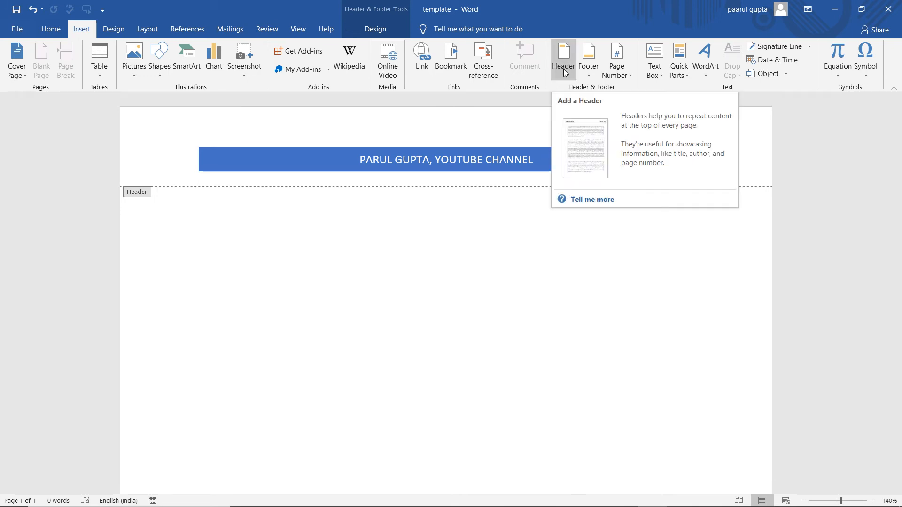
pyautogui.click(563, 60)
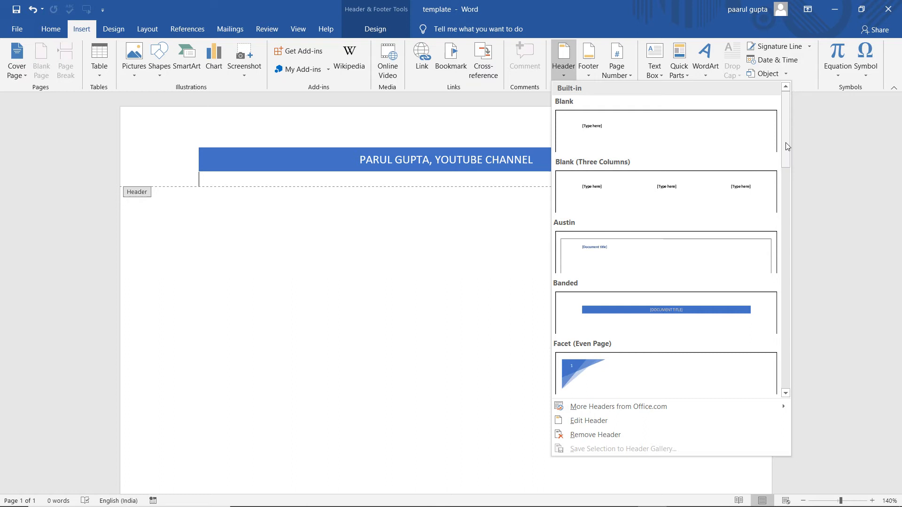
pyautogui.scroll(-3)
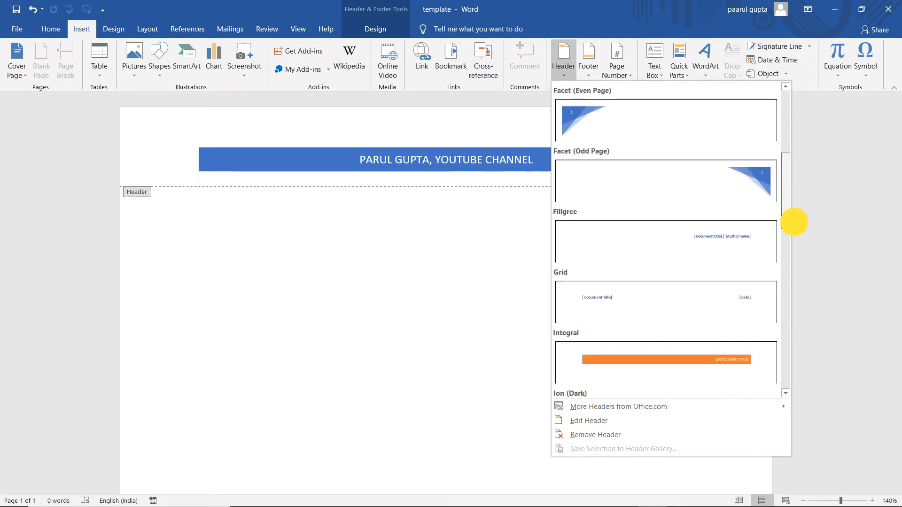
pyautogui.scroll(-3)
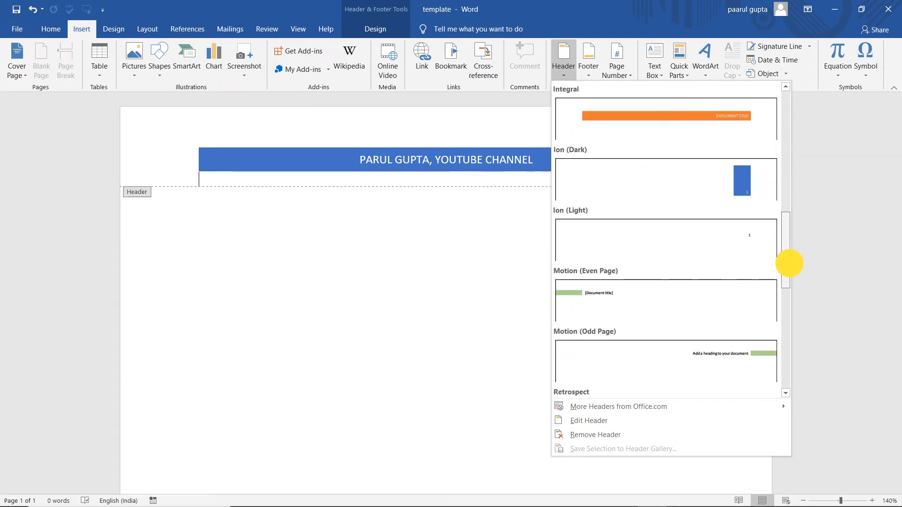
pyautogui.scroll(-3)
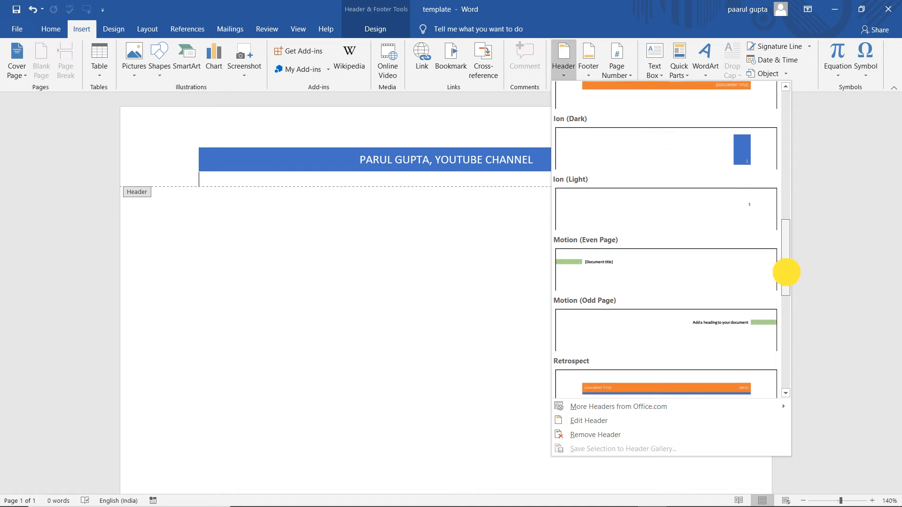
pyautogui.scroll(3)
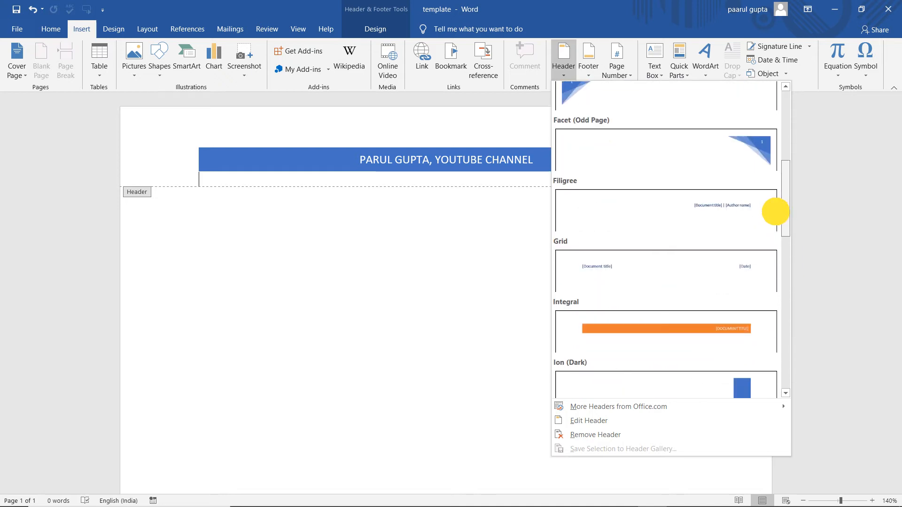
pyautogui.click(664, 216)
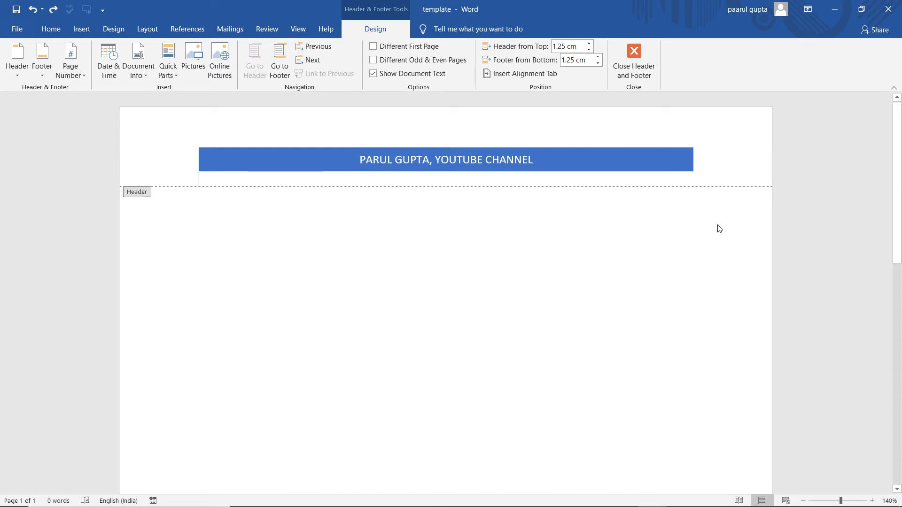
pyautogui.moveTo(467, 214)
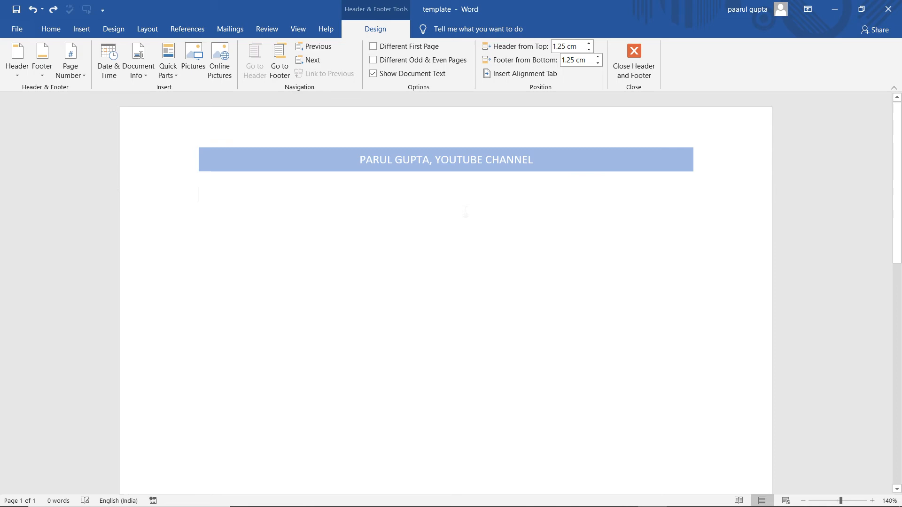
# Save the banner document to the Desktop as a Word Template named 'template'.
pyautogui.click(17, 30)
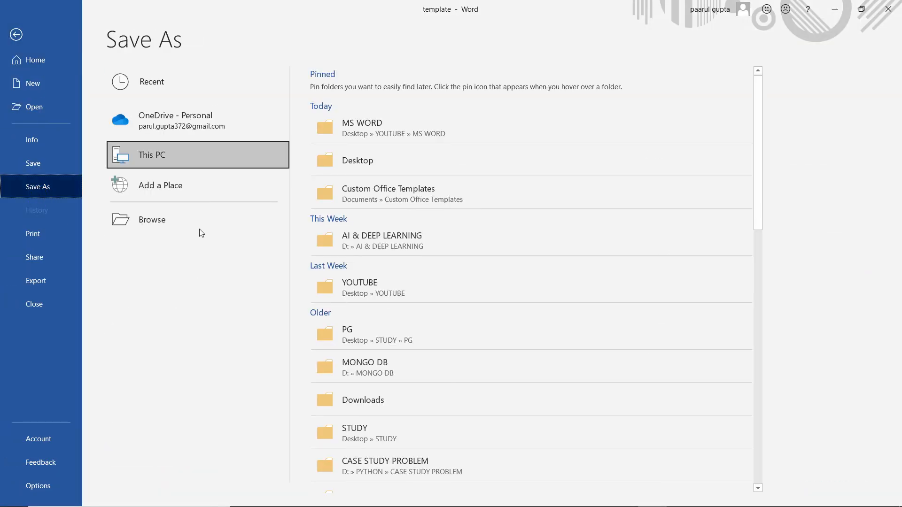
pyautogui.click(151, 219)
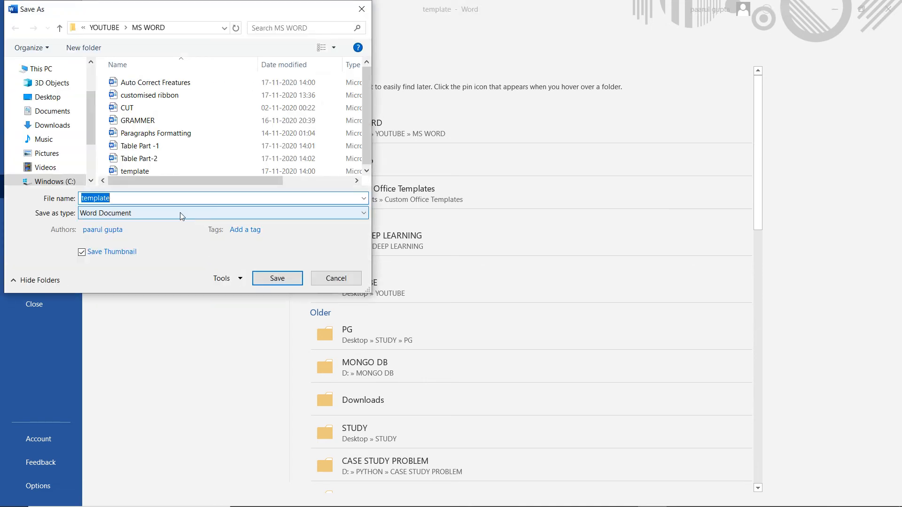
pyautogui.moveTo(143, 217)
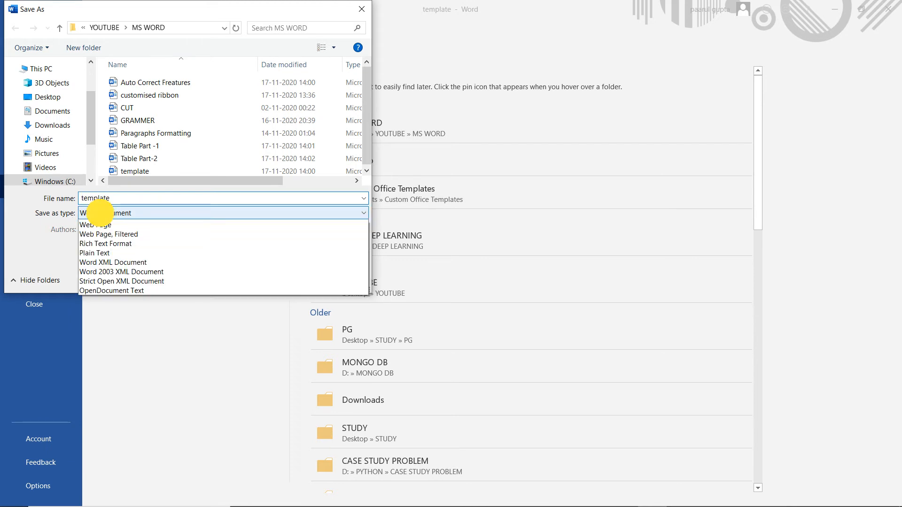
pyautogui.click(103, 213)
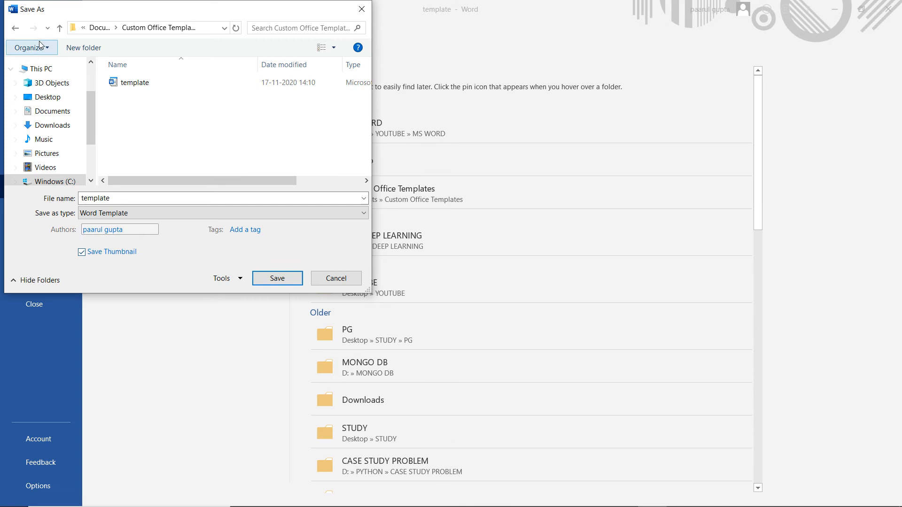
pyautogui.click(47, 97)
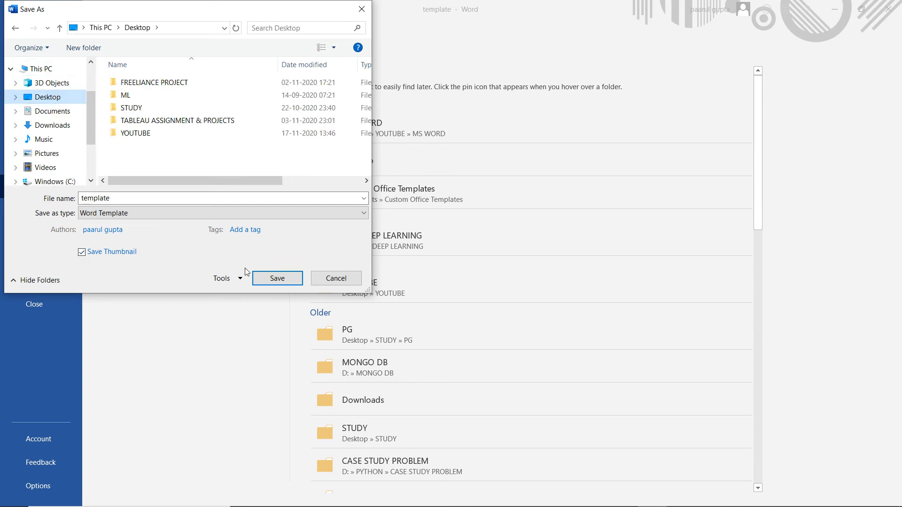
pyautogui.moveTo(277, 279)
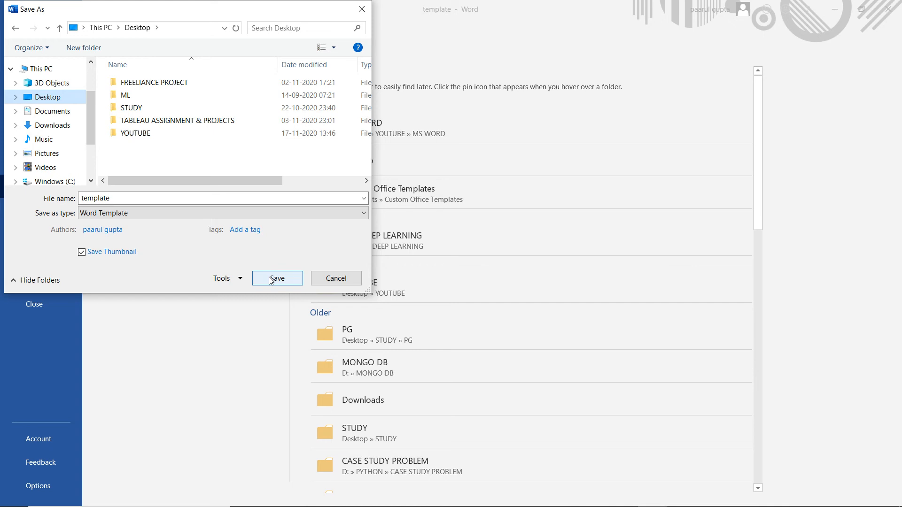
pyautogui.click(277, 278)
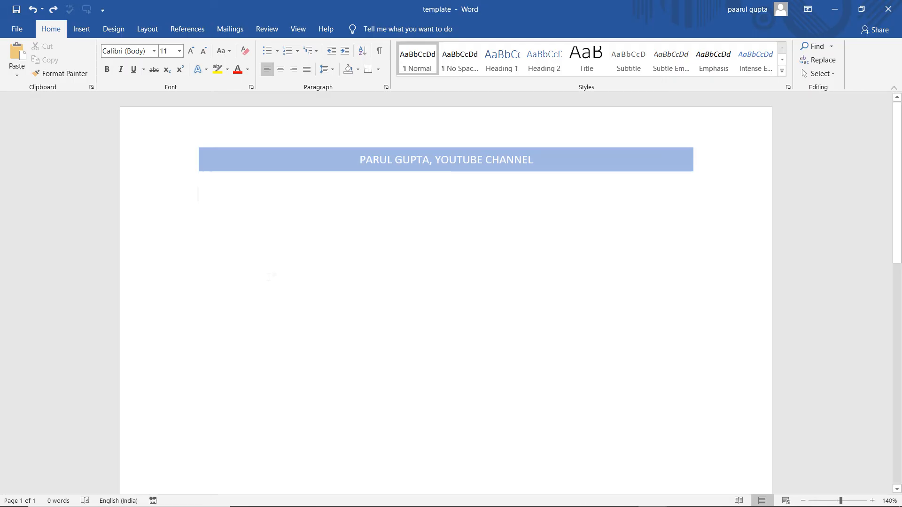
# Show the New document templates, checking Personal then returning to the Office list.
pyautogui.click(17, 29)
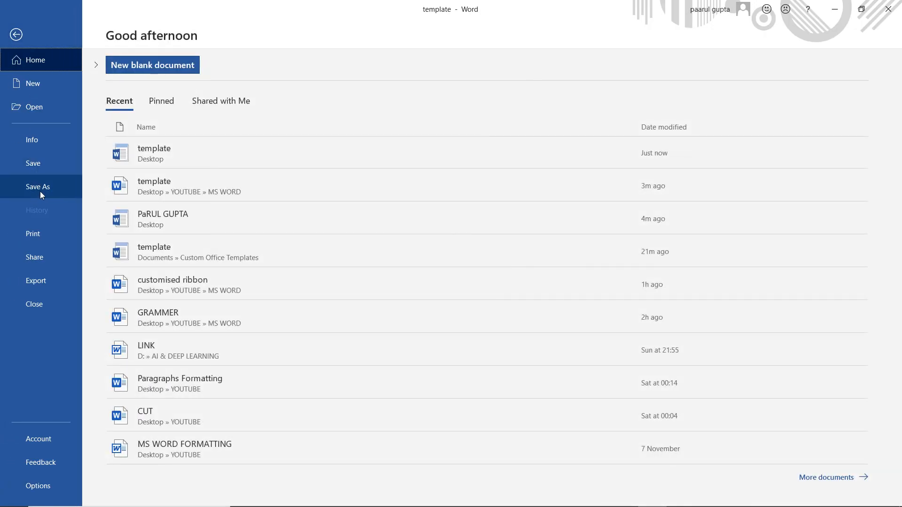
pyautogui.click(32, 83)
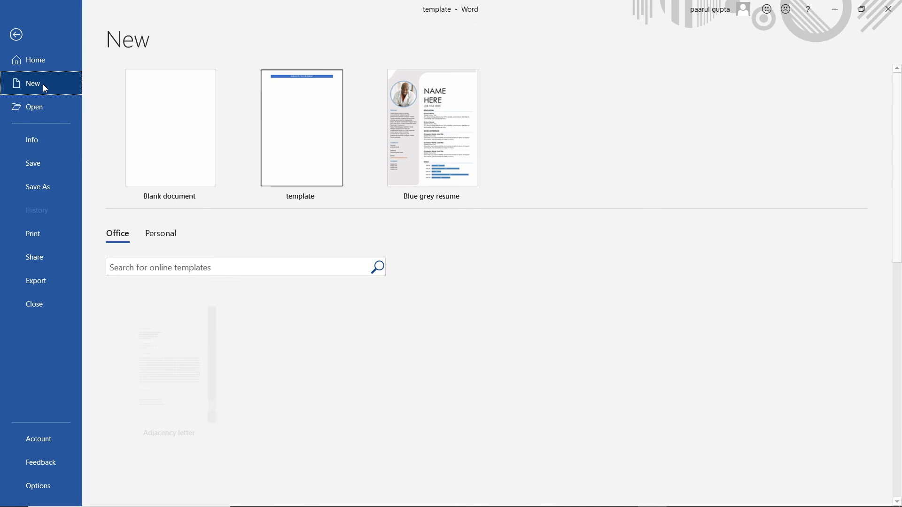
pyautogui.click(160, 234)
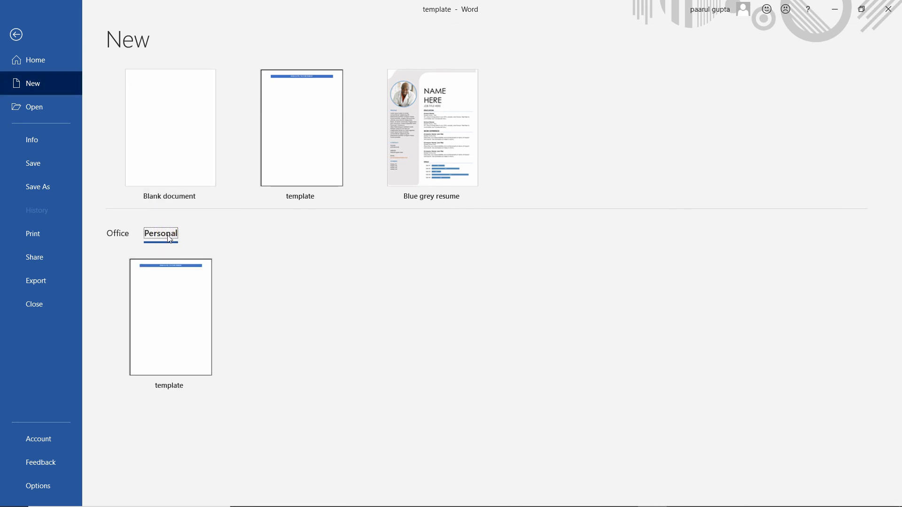
pyautogui.click(118, 234)
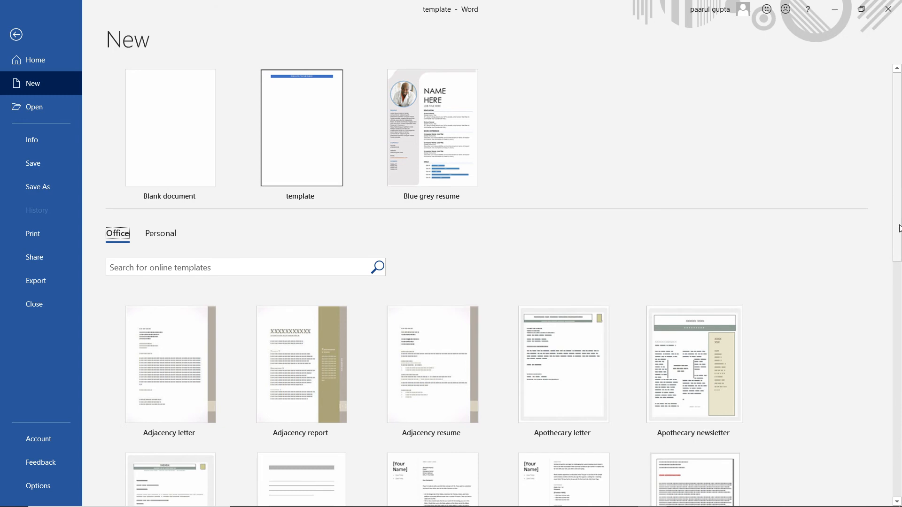
# Browse the Office templates, then show the Personal templates where 'template' is offered.
pyautogui.scroll(-3)
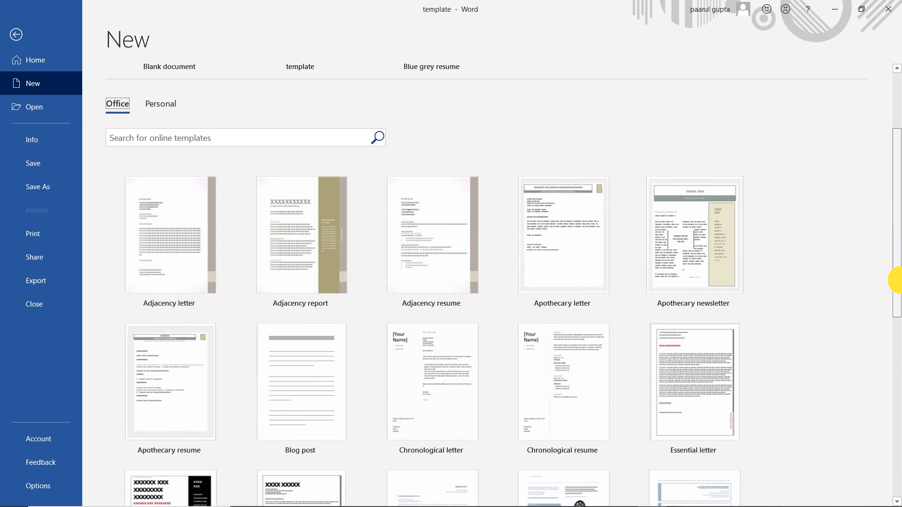
pyautogui.scroll(-3)
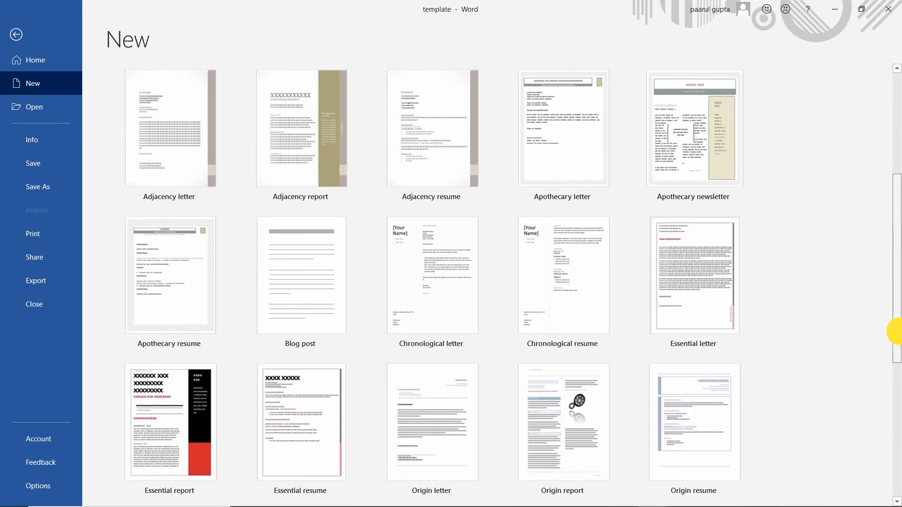
pyautogui.scroll(-3)
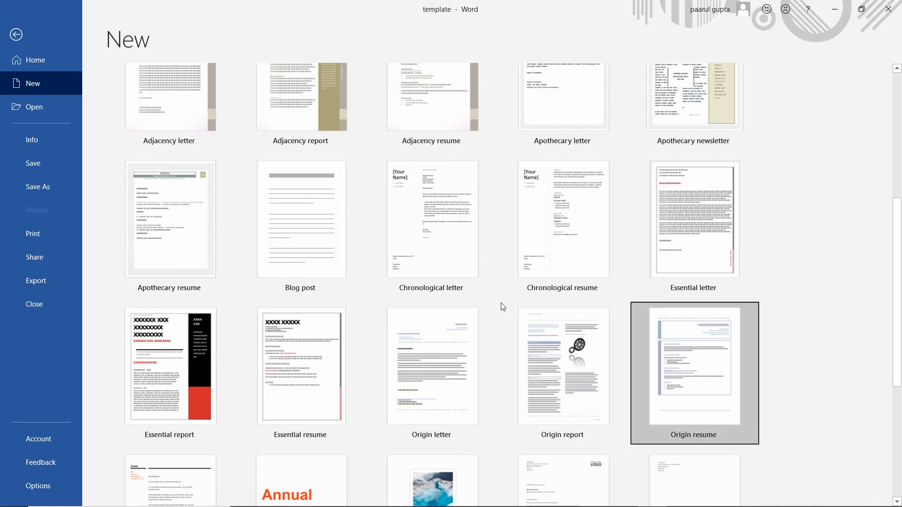
pyautogui.moveTo(186, 383)
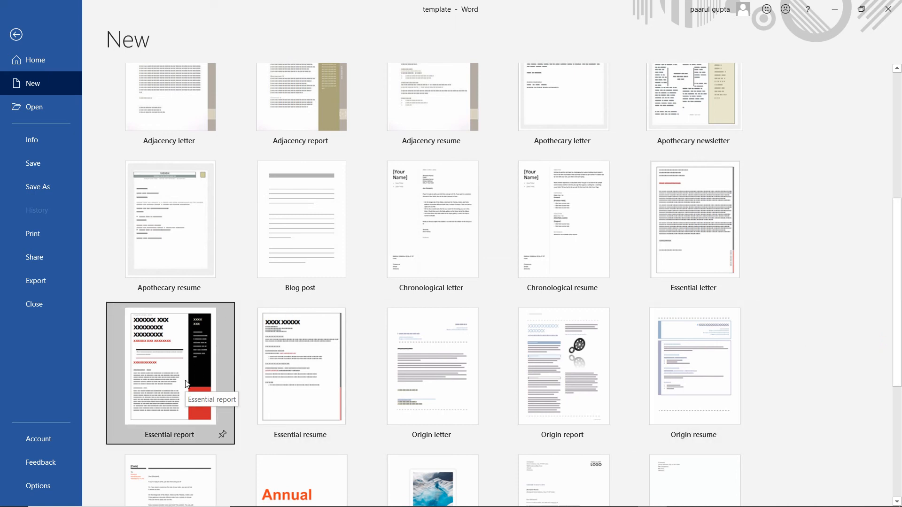
pyautogui.moveTo(883, 327)
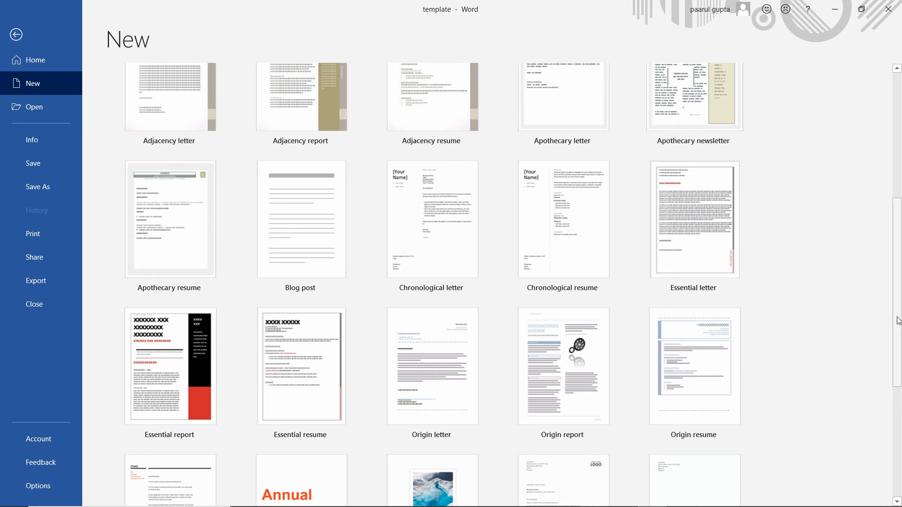
pyautogui.scroll(3)
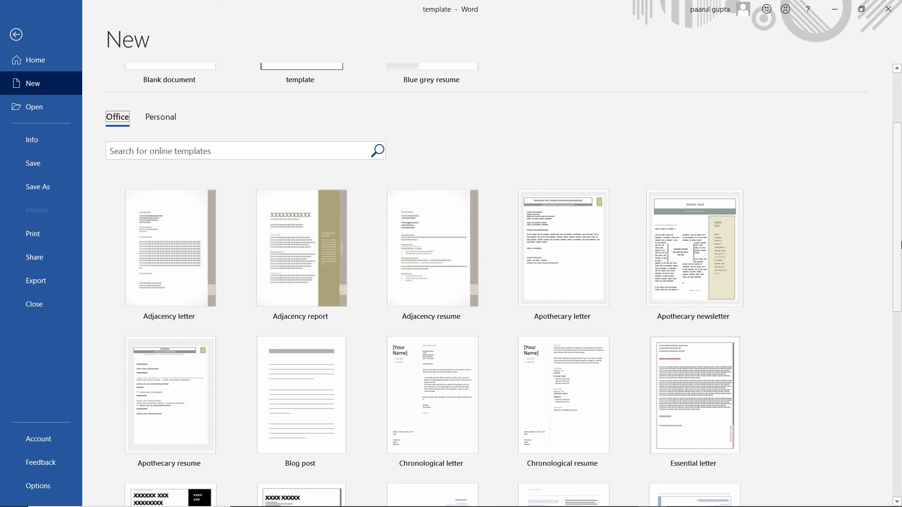
pyautogui.scroll(3)
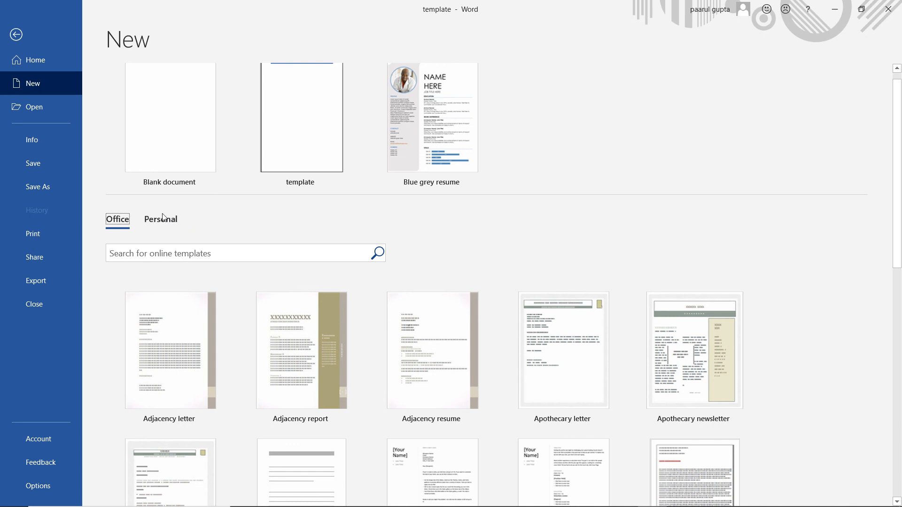
pyautogui.click(160, 219)
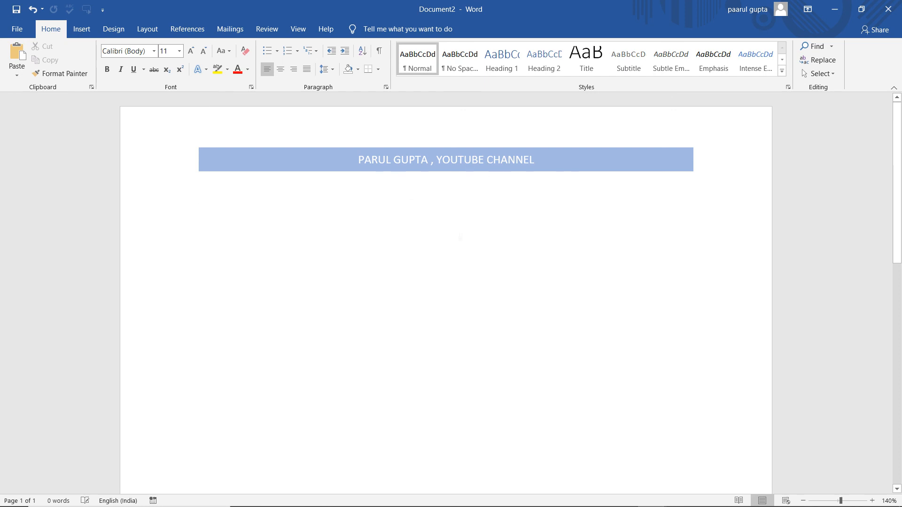
# Place the insertion point in Document2's body below the blue channel banner.
pyautogui.click(198, 195)
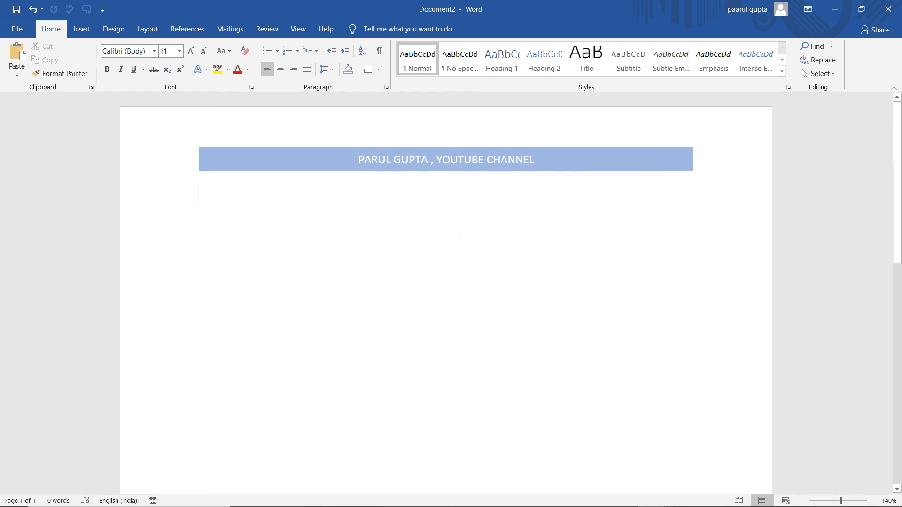